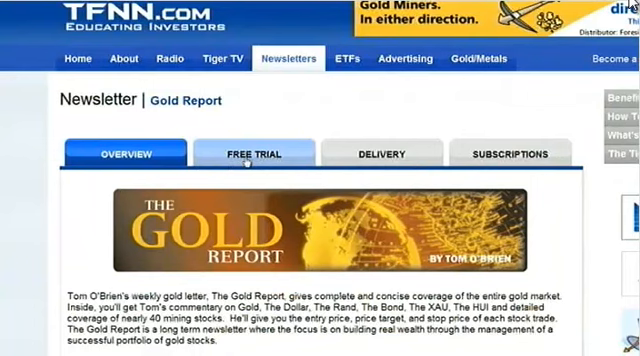
Step: Look over TFNN's Gold Report free trial offer and the footer newsletter, radio show and contributor links
click(254, 154)
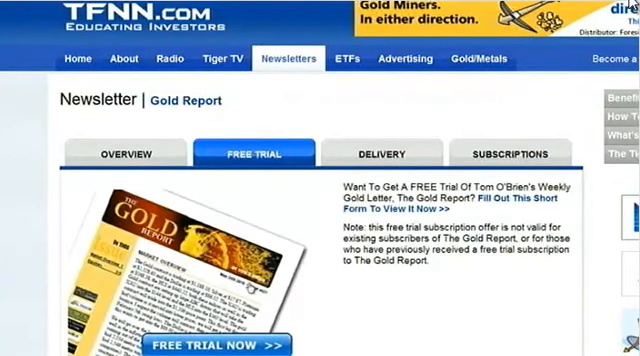
click(124, 154)
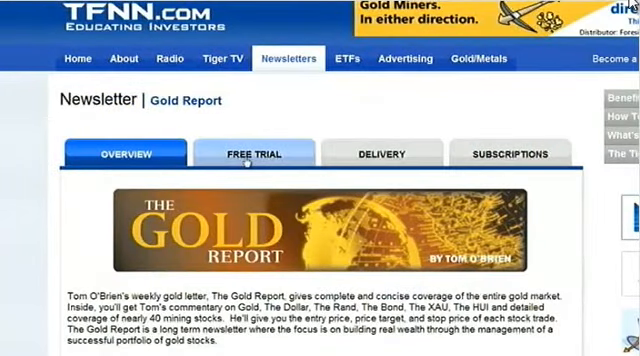
click(254, 153)
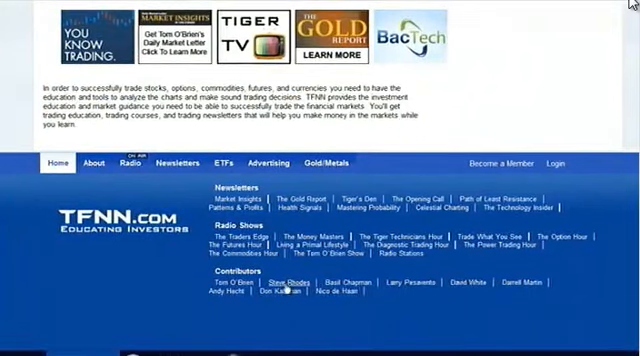
click(278, 284)
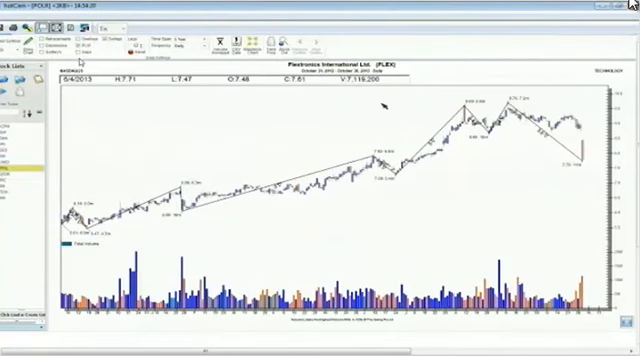
mouse_move(513, 234)
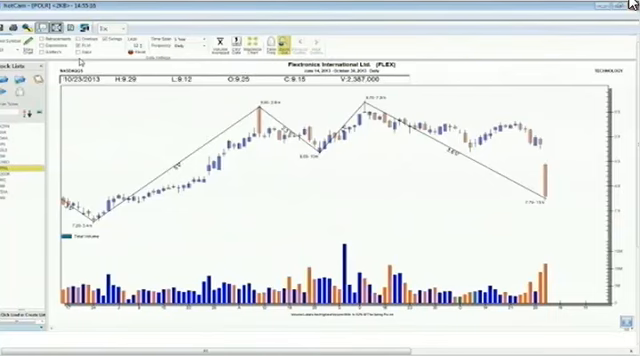
mouse_move(548, 162)
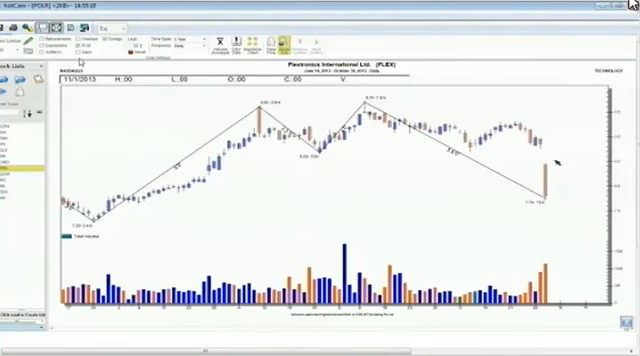